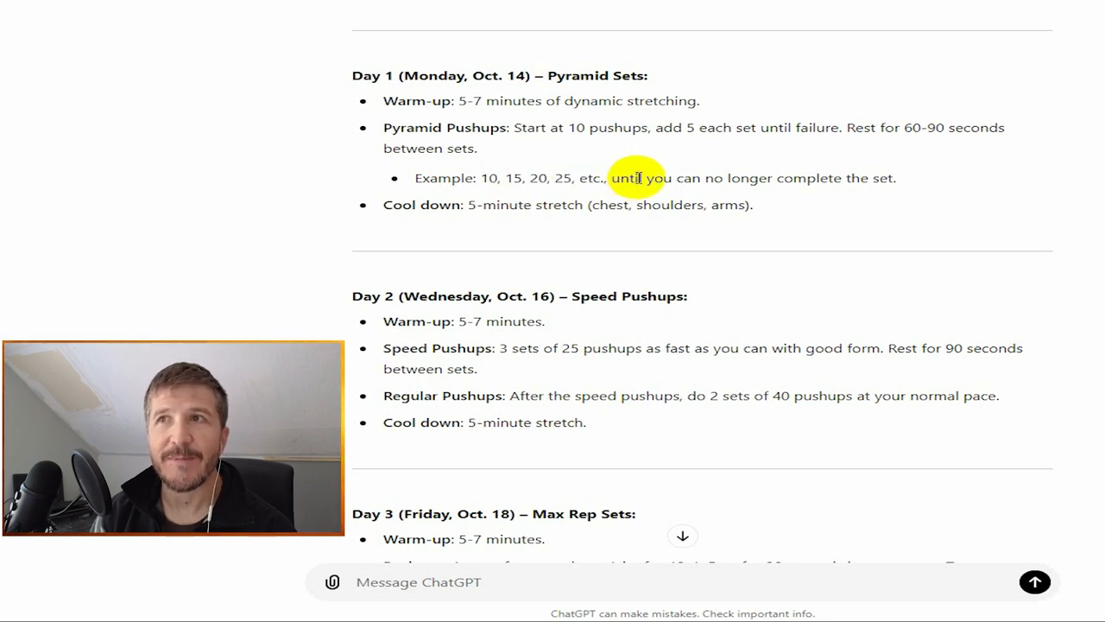
Read through the Day 2 section of the previous week's plan.
left_click_drag(635, 178, 898, 178)
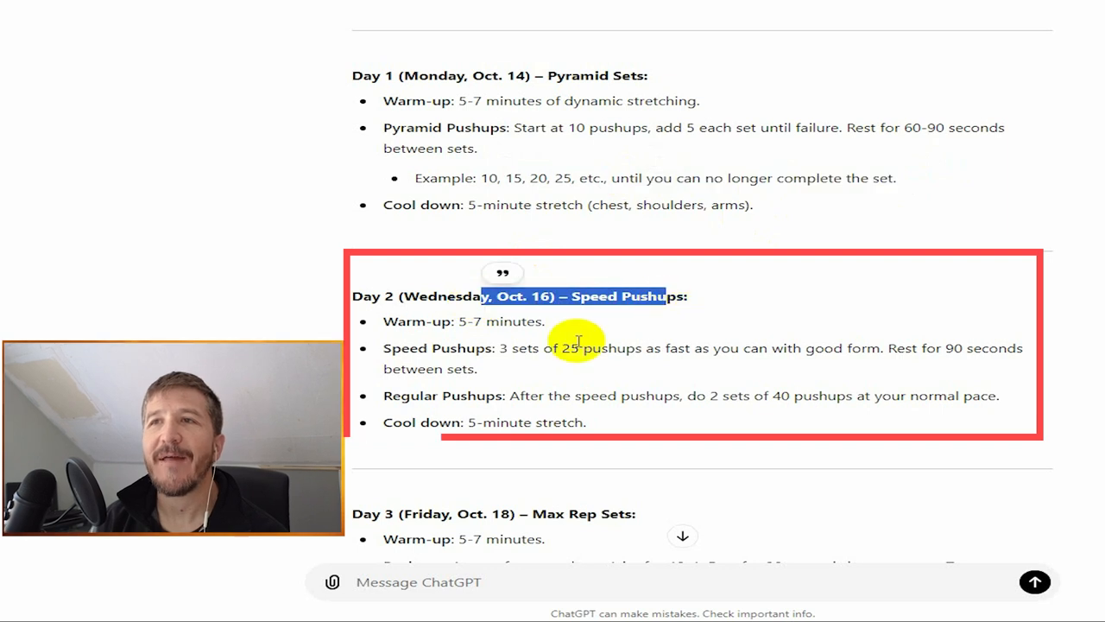
scroll("down", 3)
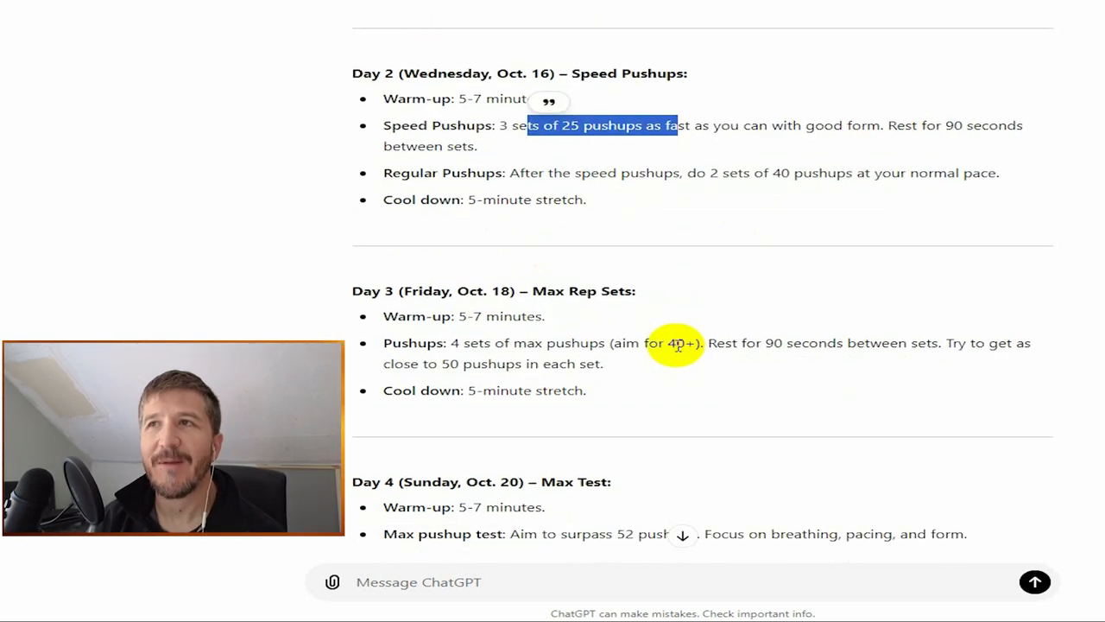
mouse_move(553, 169)
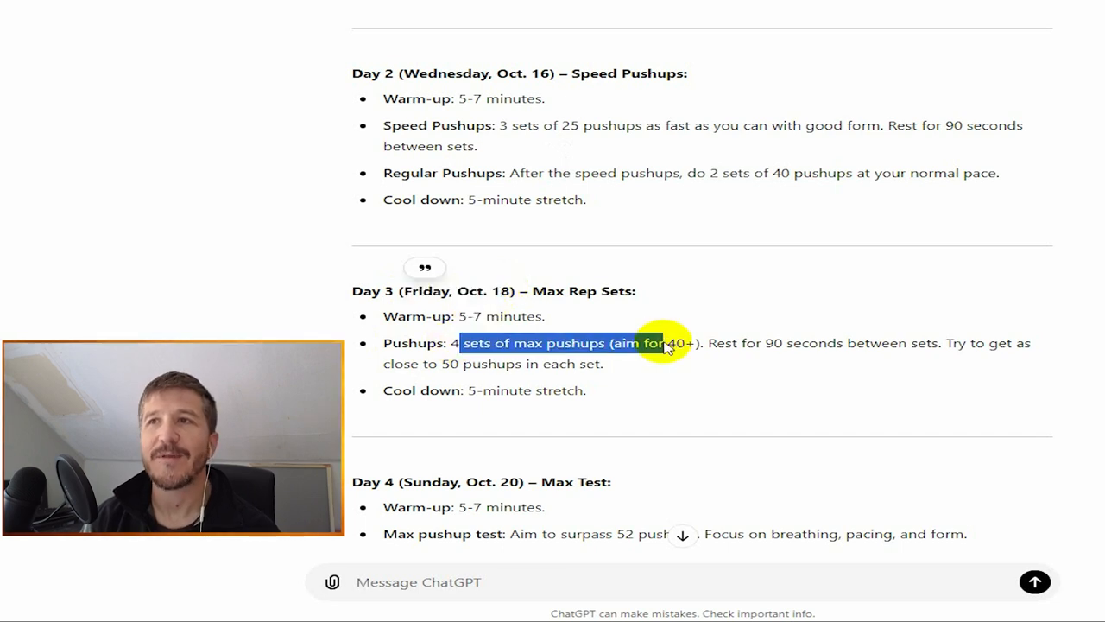
mouse_move(756, 406)
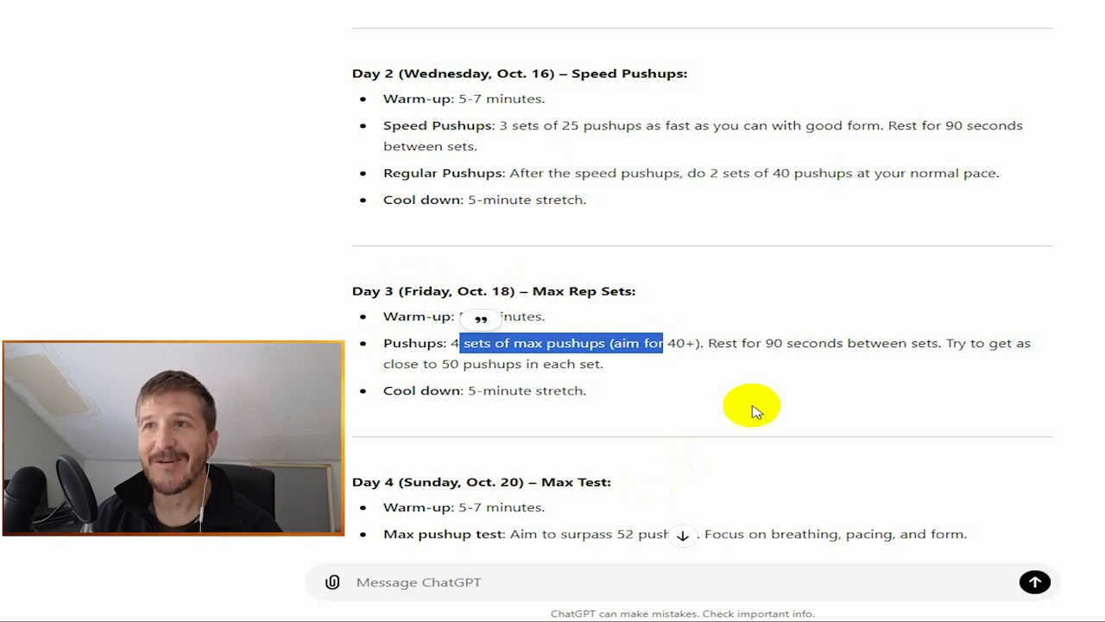
scroll("down", 3)
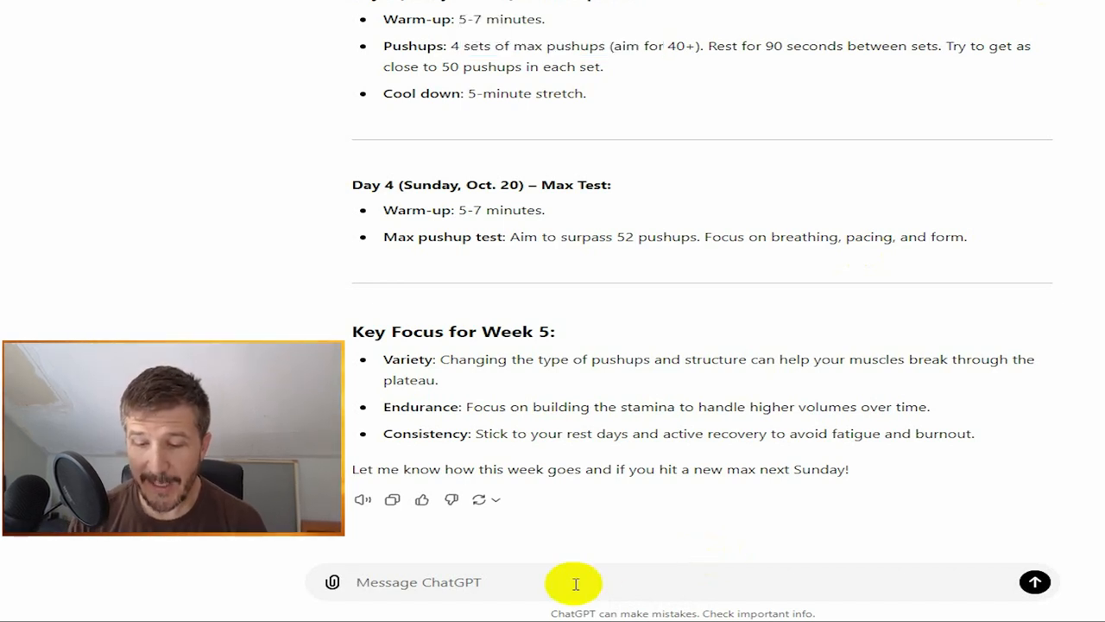
Draft the week 5 report, noting no reps planned today but what you'd like next.
type("In week")
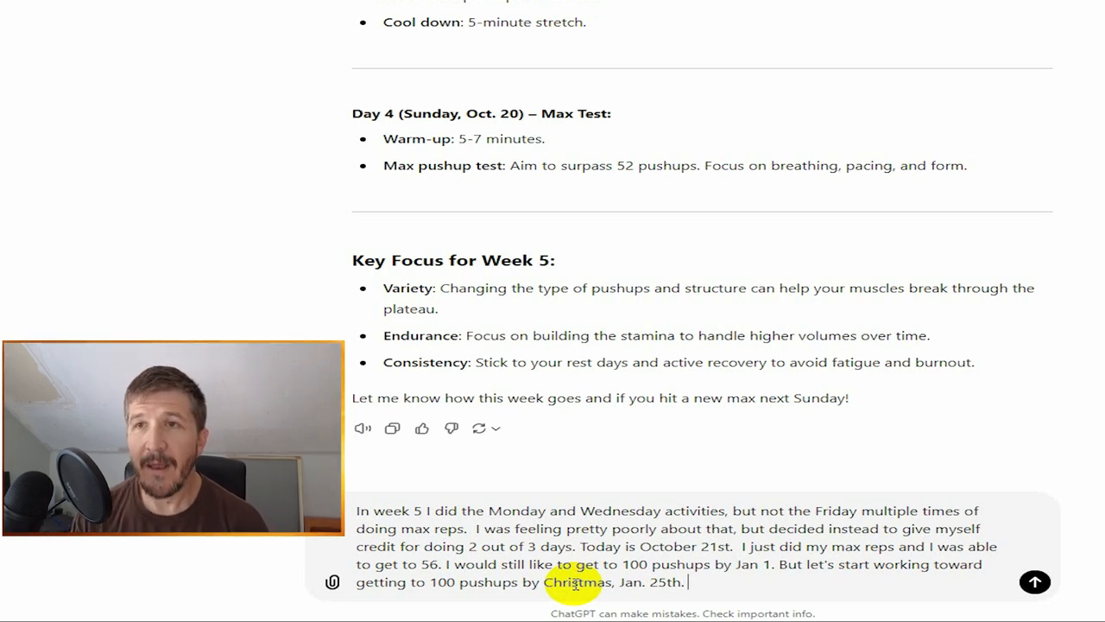
type("I don't plan")
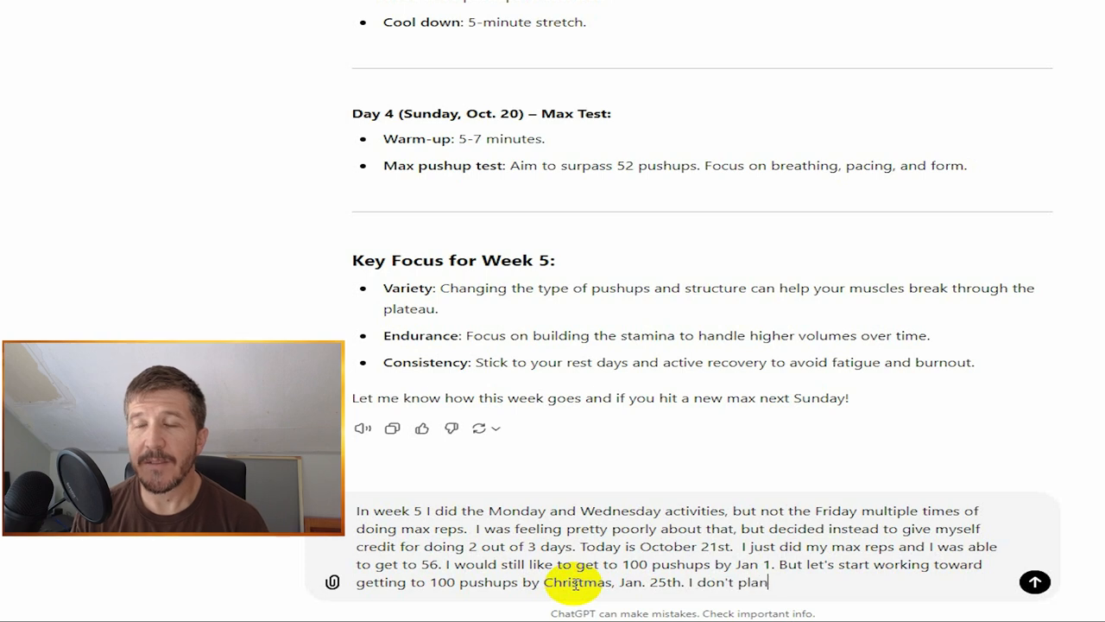
type("to do reps")
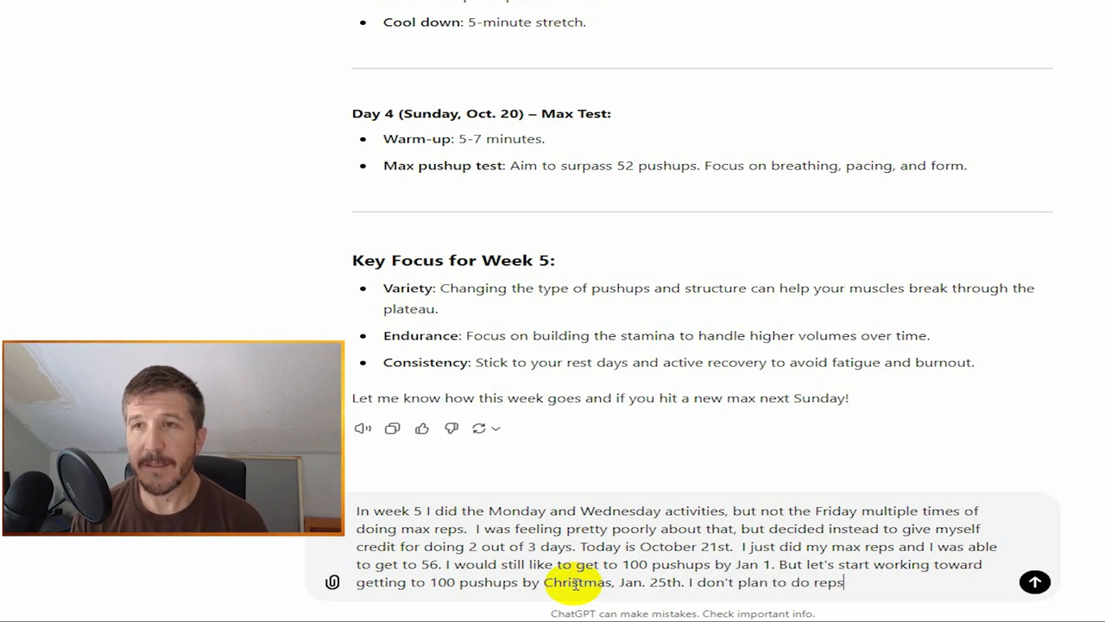
type("today, bui")
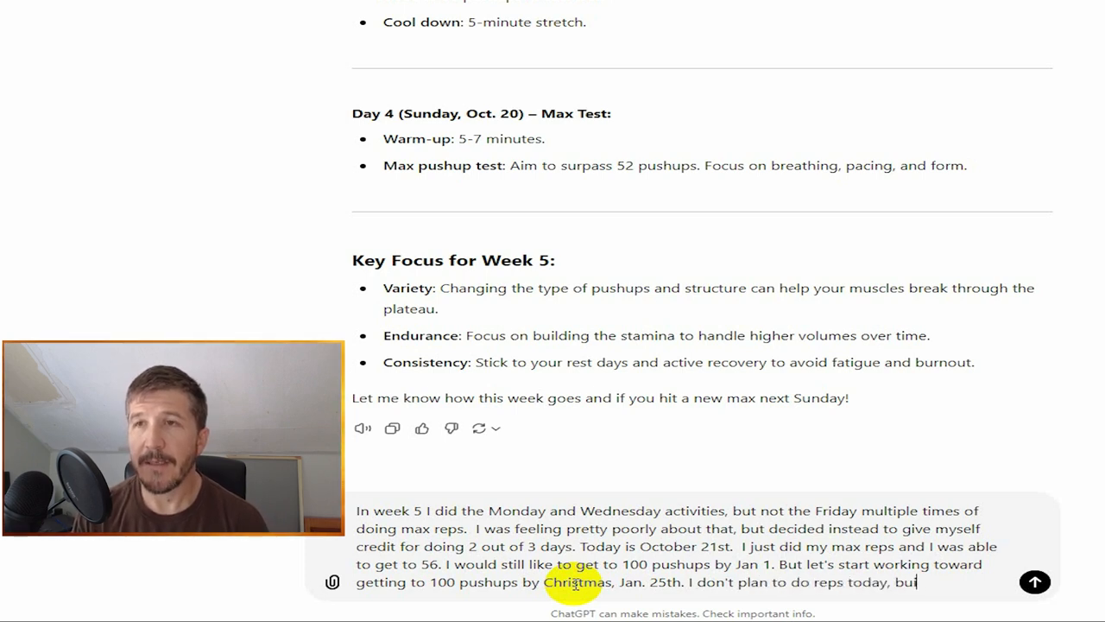
type("would like to stay on a")
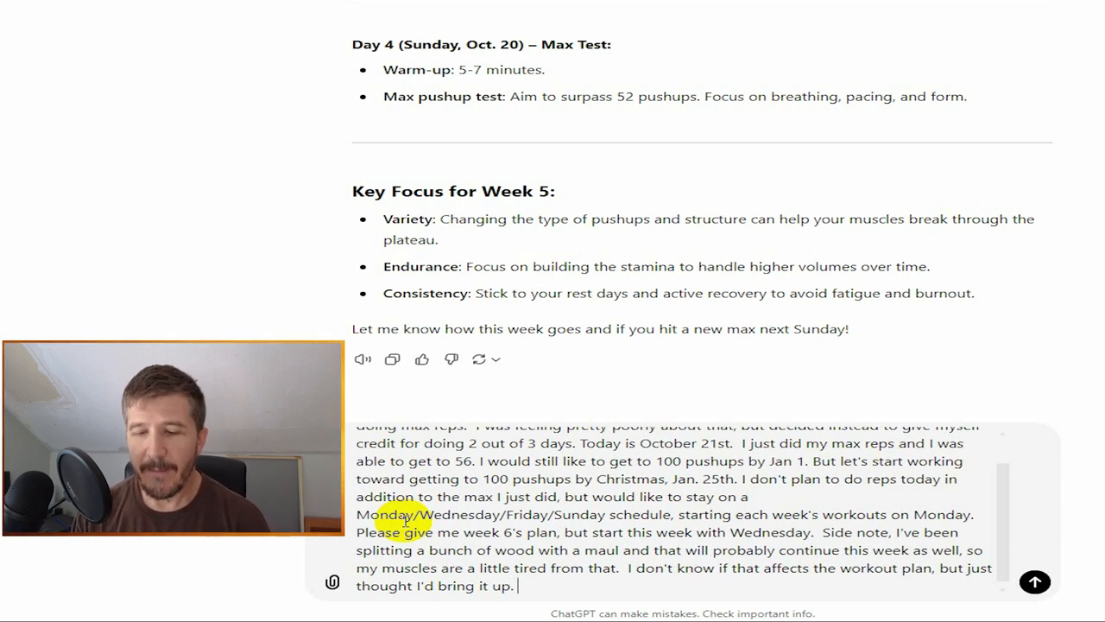
Finish with 'Please give me week 6's plan now.' and send the report.
type("Please give me")
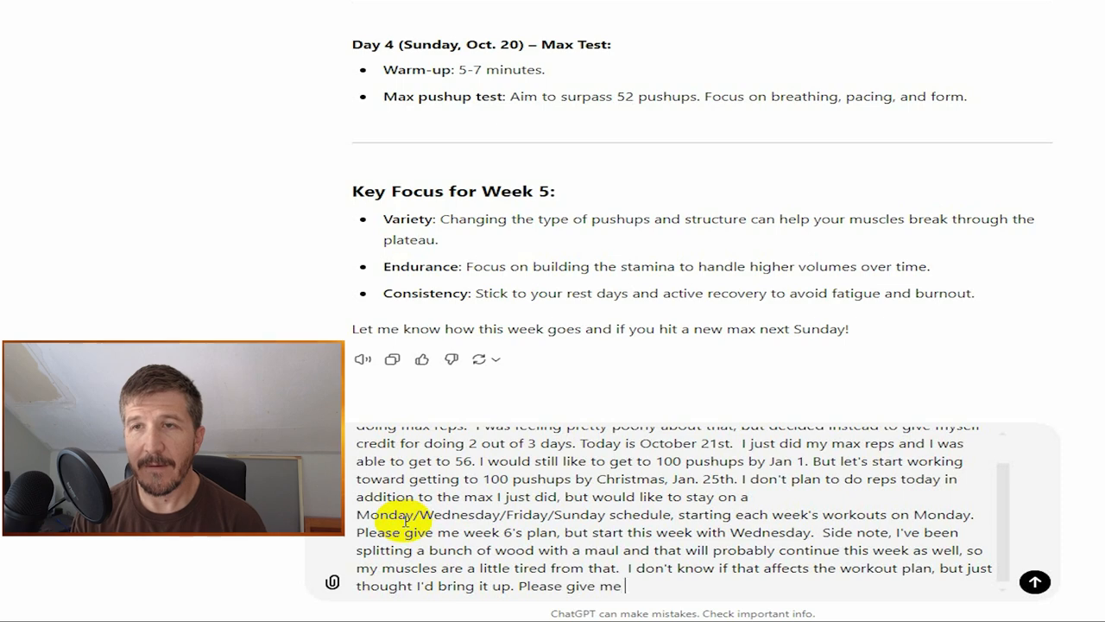
type("week 6's plan now.")
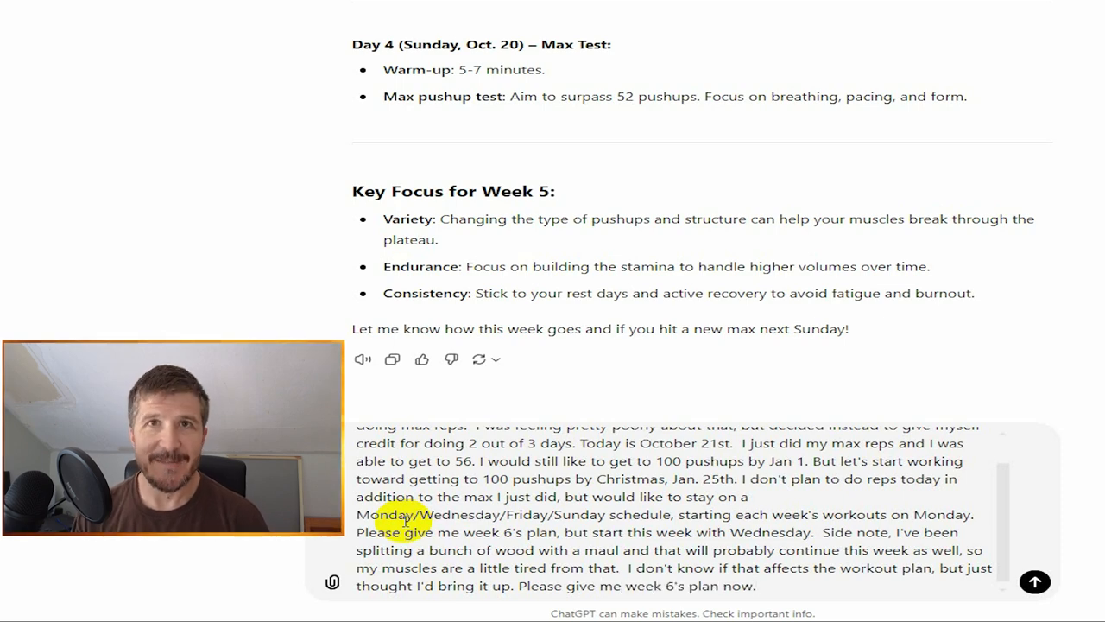
left_click(1035, 582)
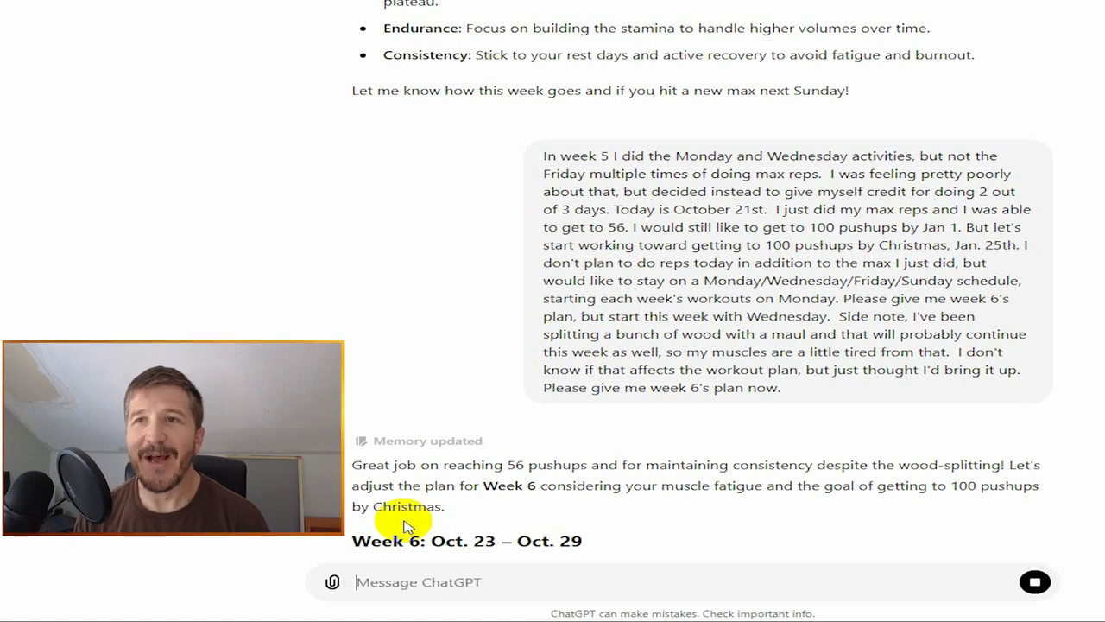
scroll("down", 3)
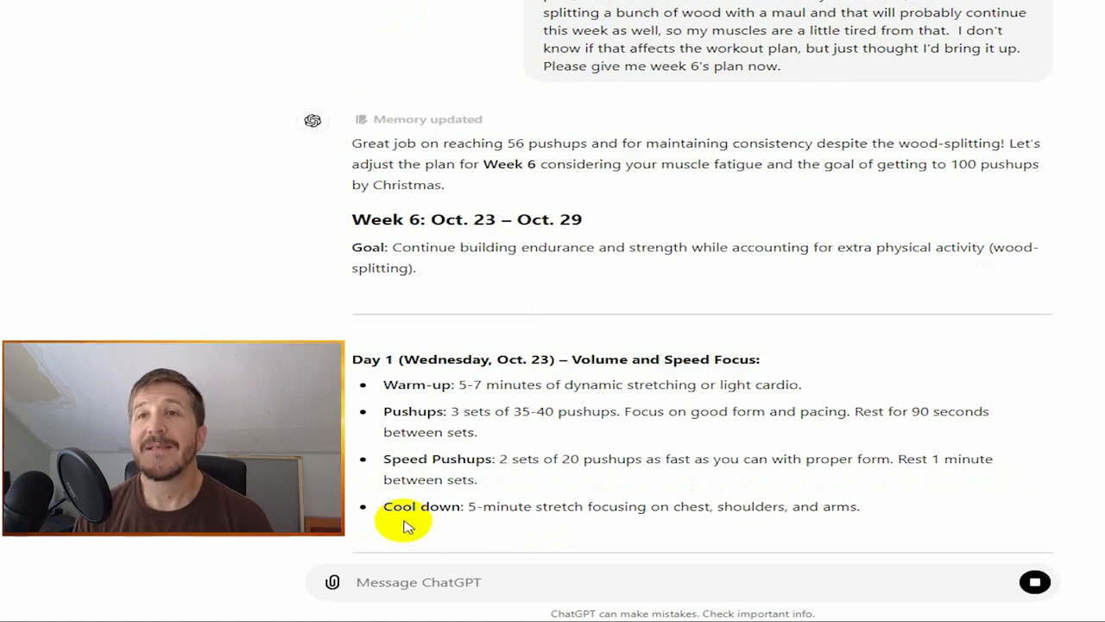
scroll("down", 3)
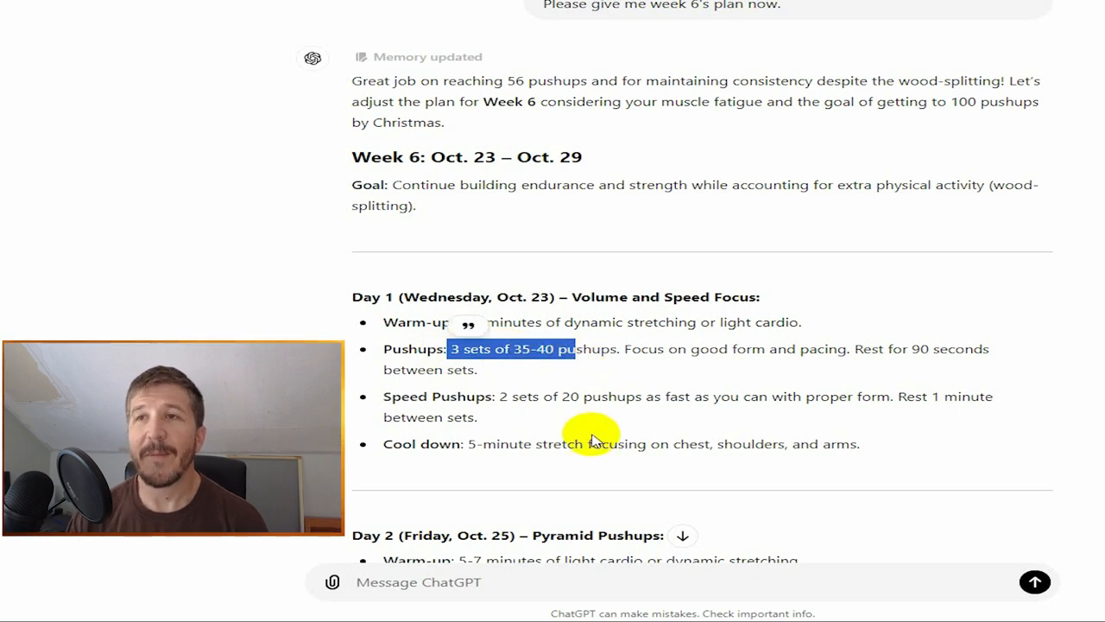
mouse_move(498, 378)
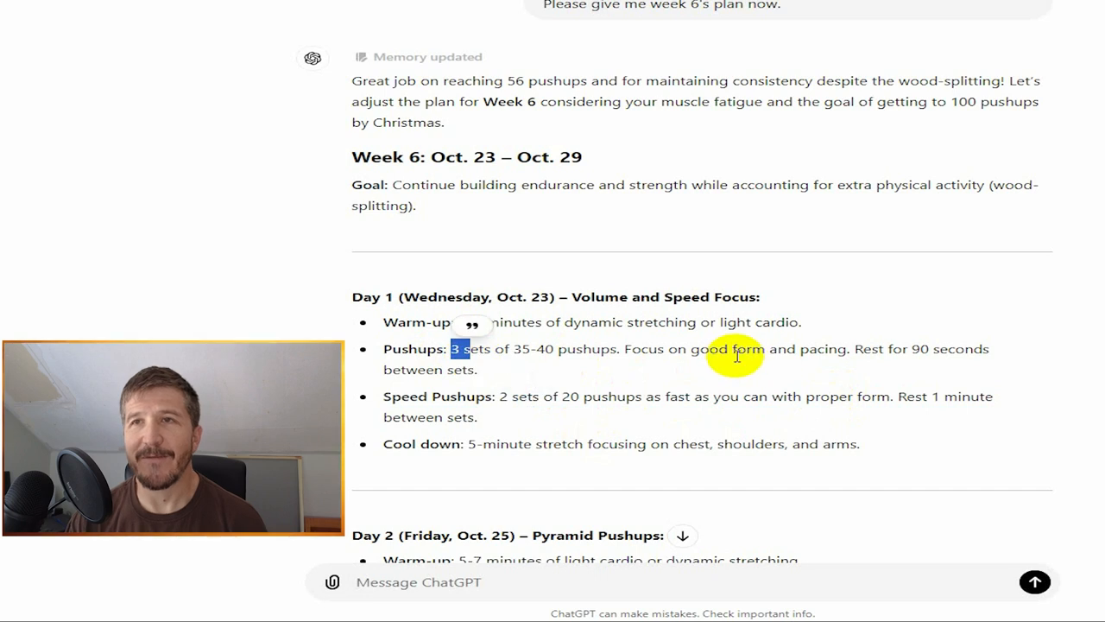
mouse_move(622, 285)
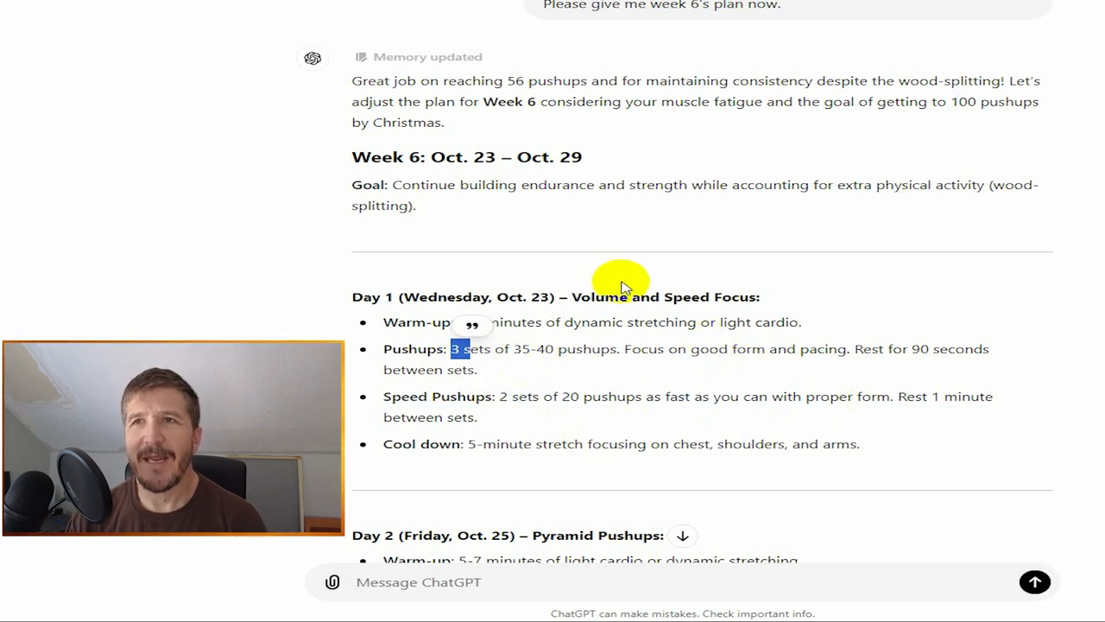
mouse_move(689, 363)
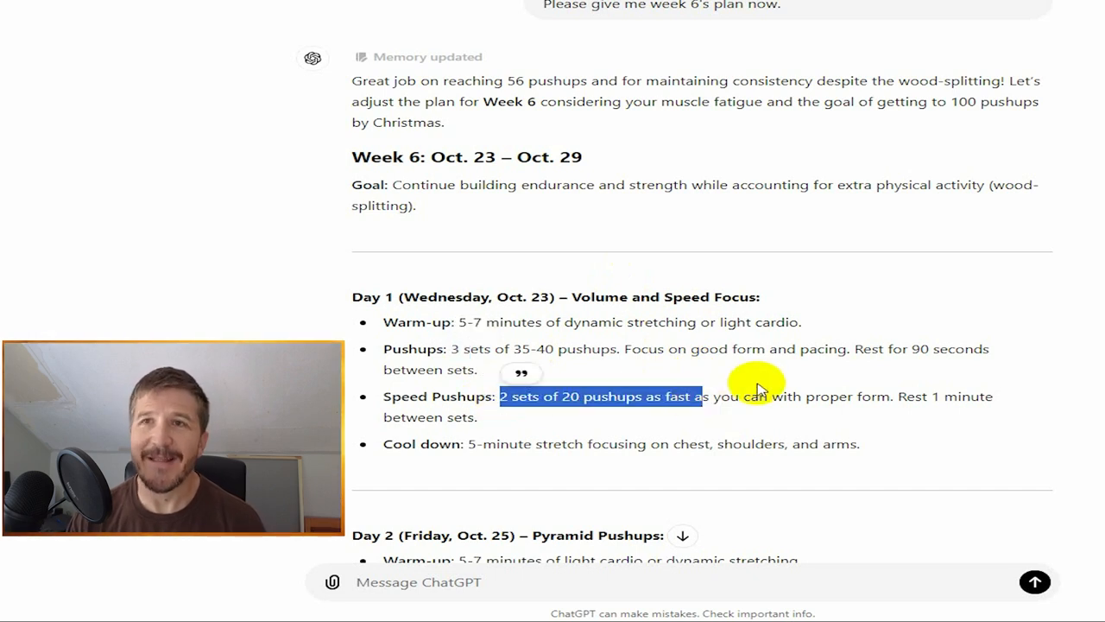
scroll("down", 3)
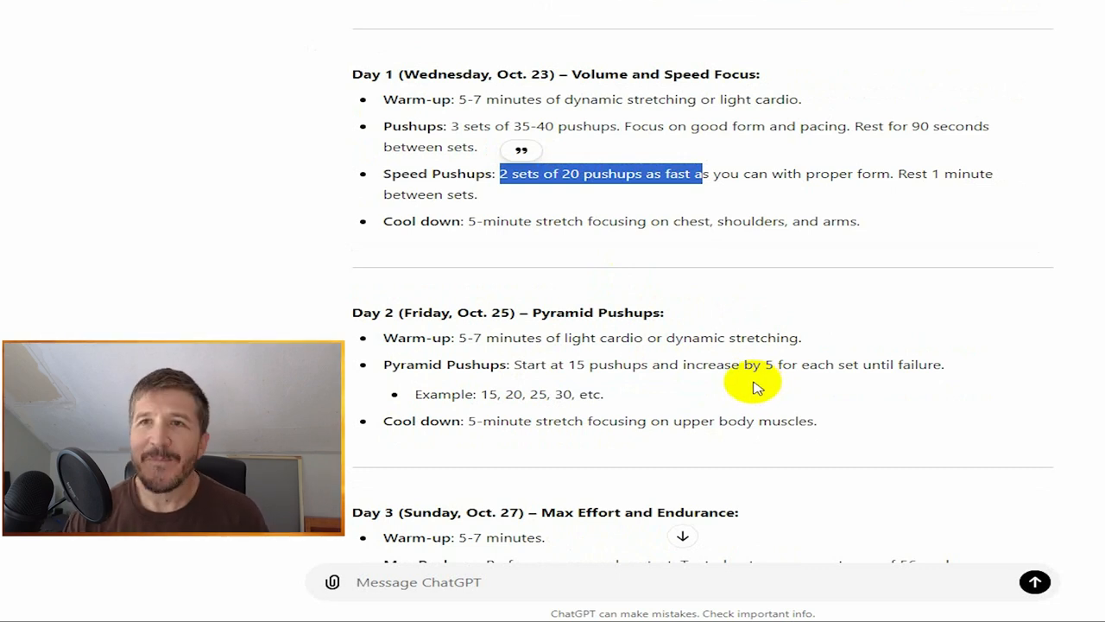
mouse_move(746, 377)
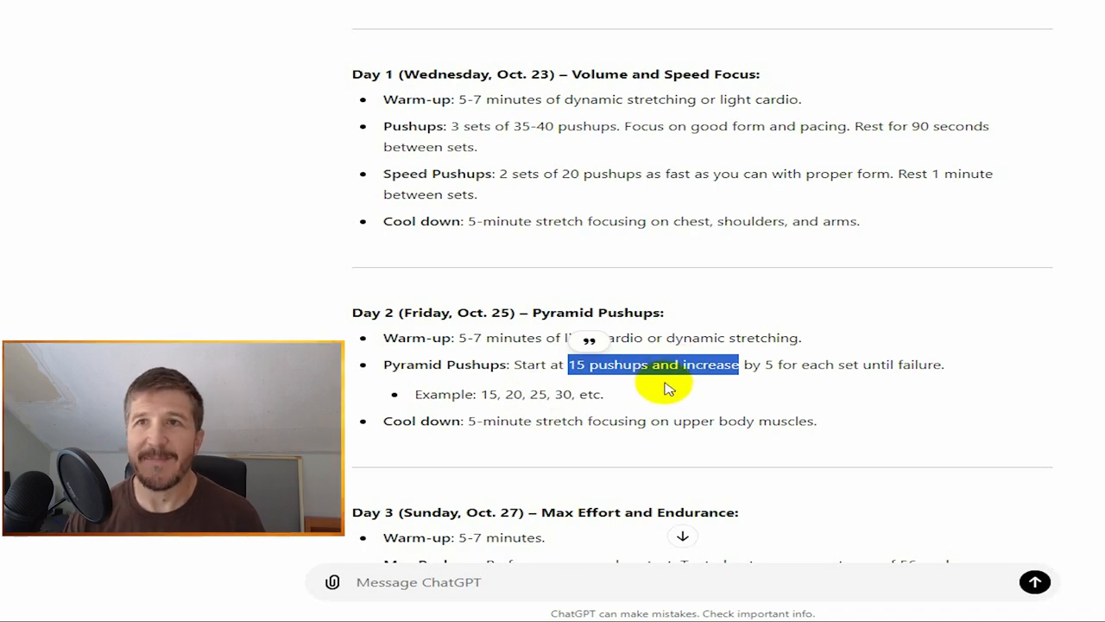
scroll("down", 3)
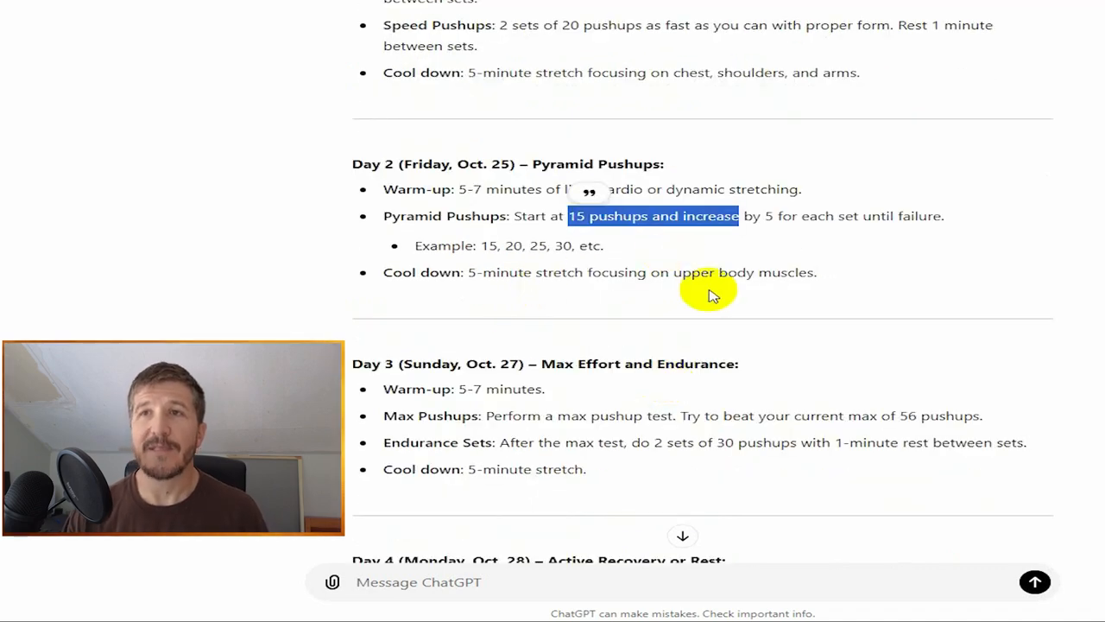
mouse_move(700, 309)
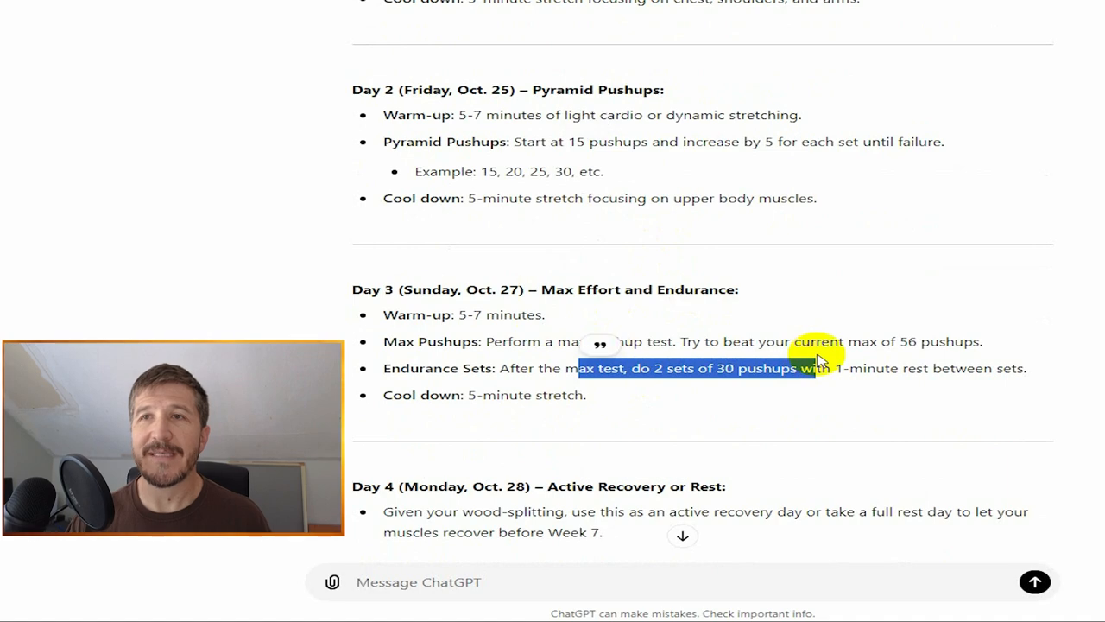
scroll("down", 3)
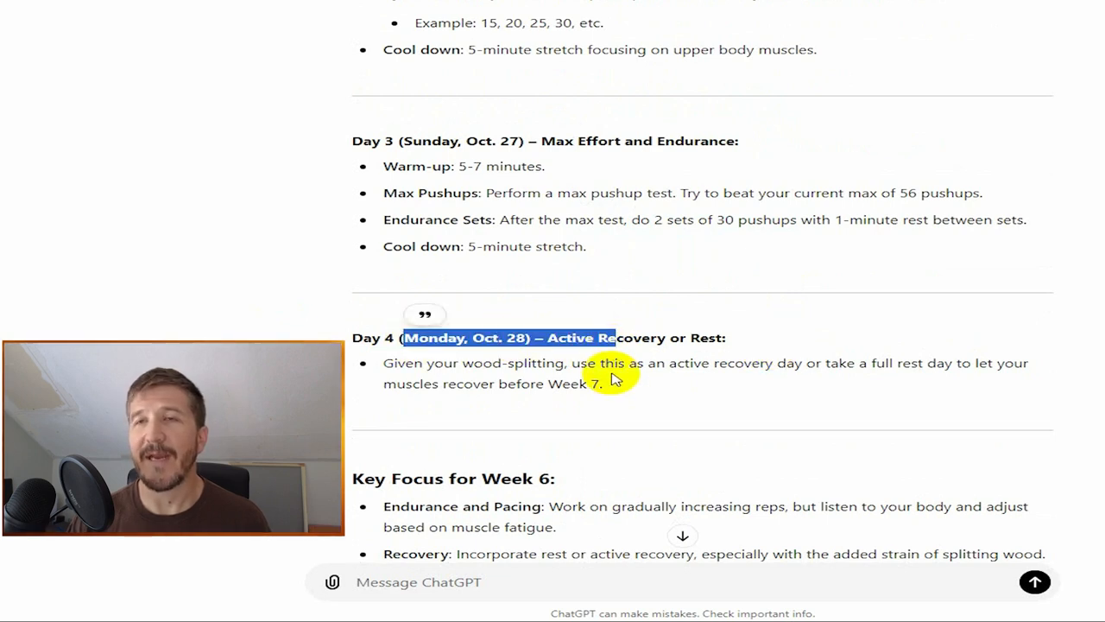
mouse_move(570, 173)
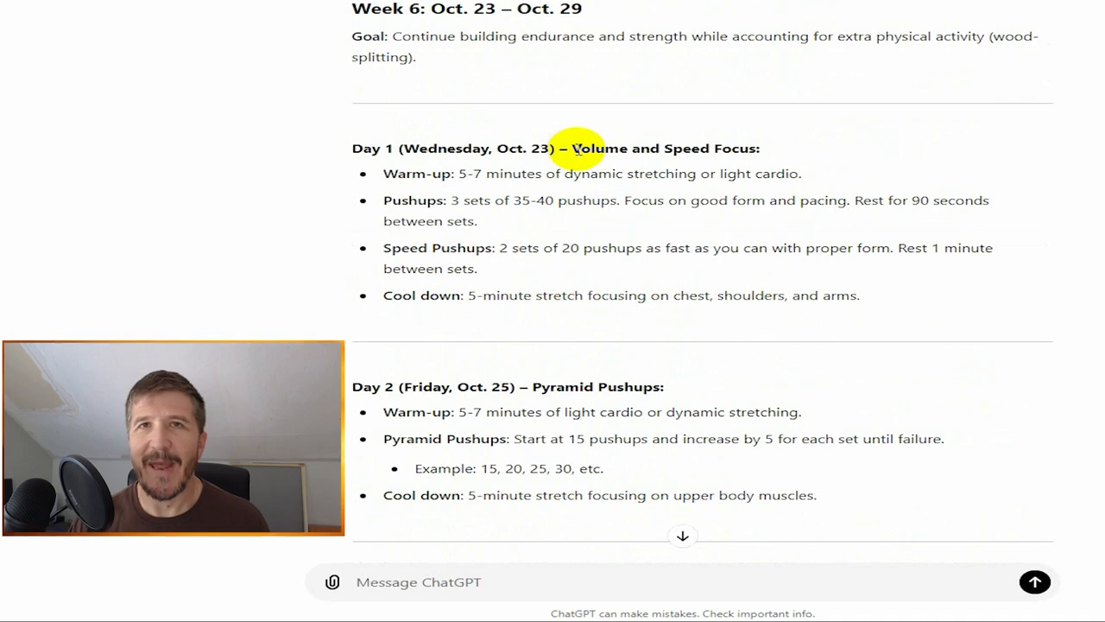
scroll("down", 3)
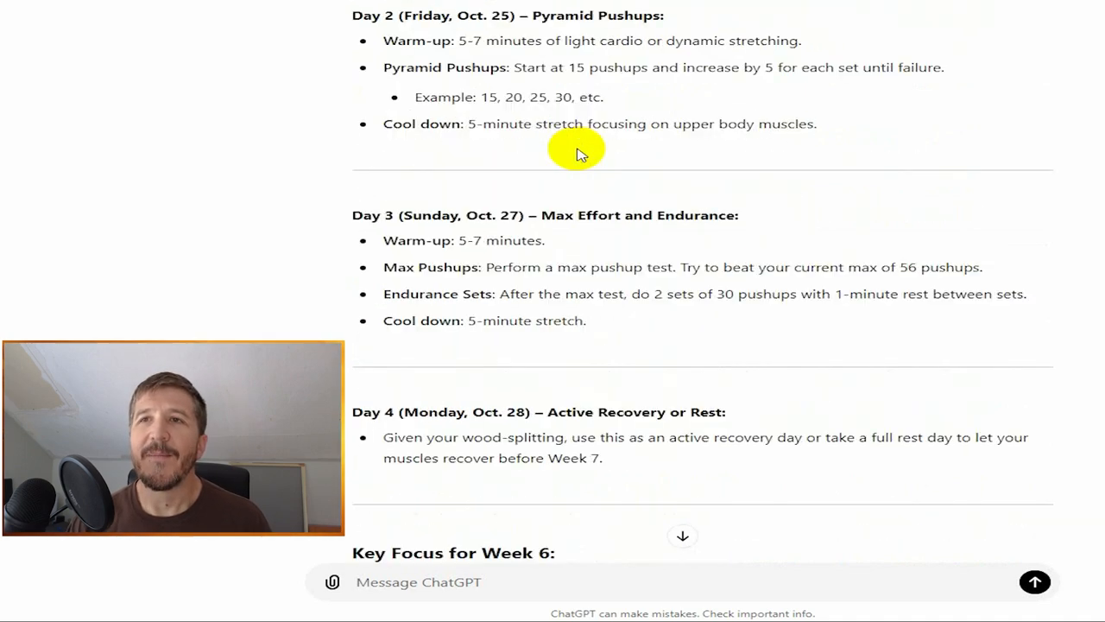
scroll("down", 3)
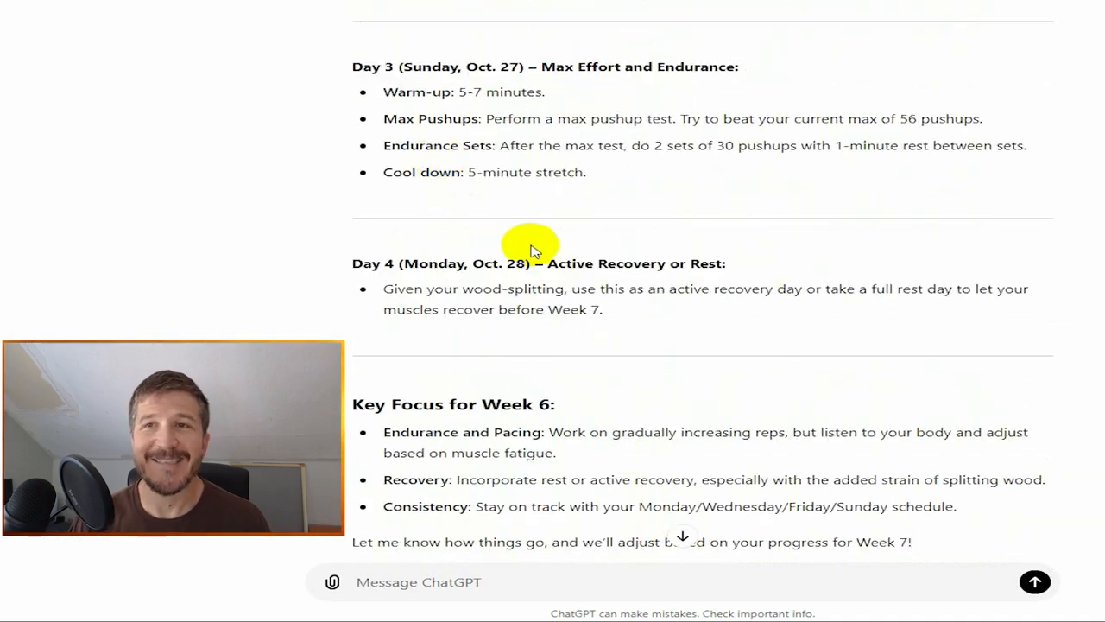